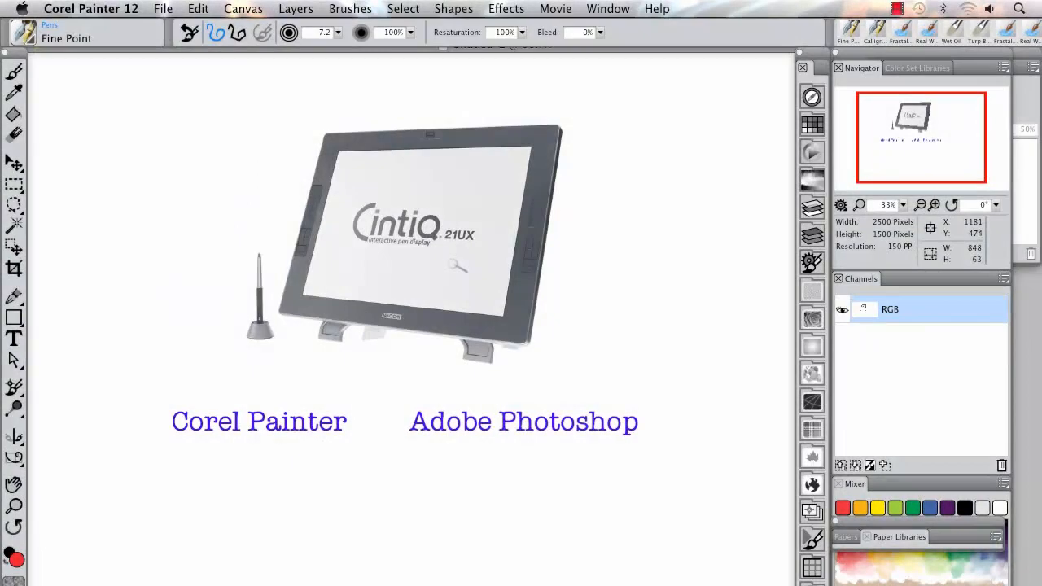
{"action": "mouse_move", "coordinate": [466, 259]}
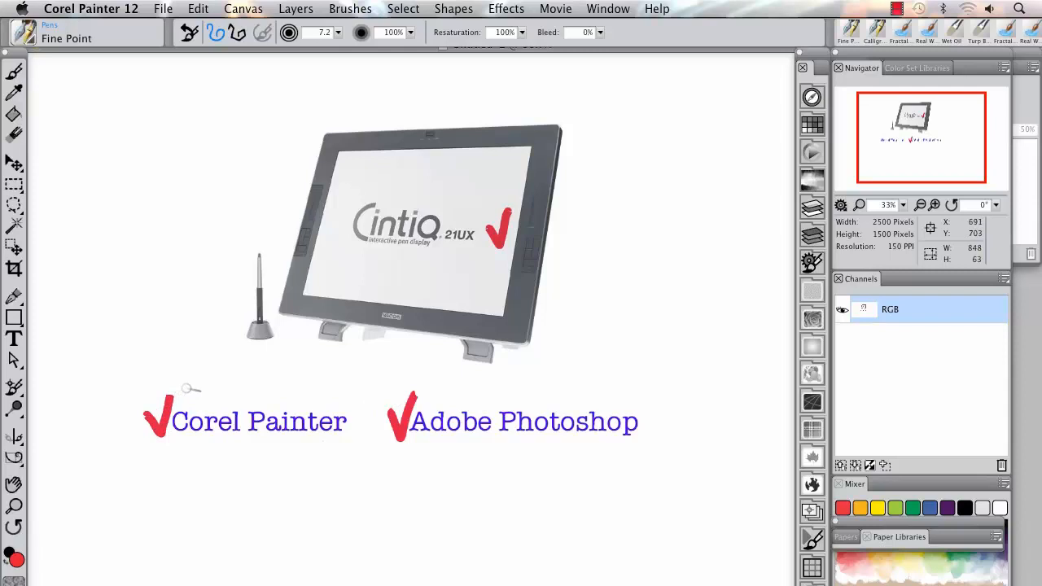
{"action": "mouse_move", "coordinate": [570, 143]}
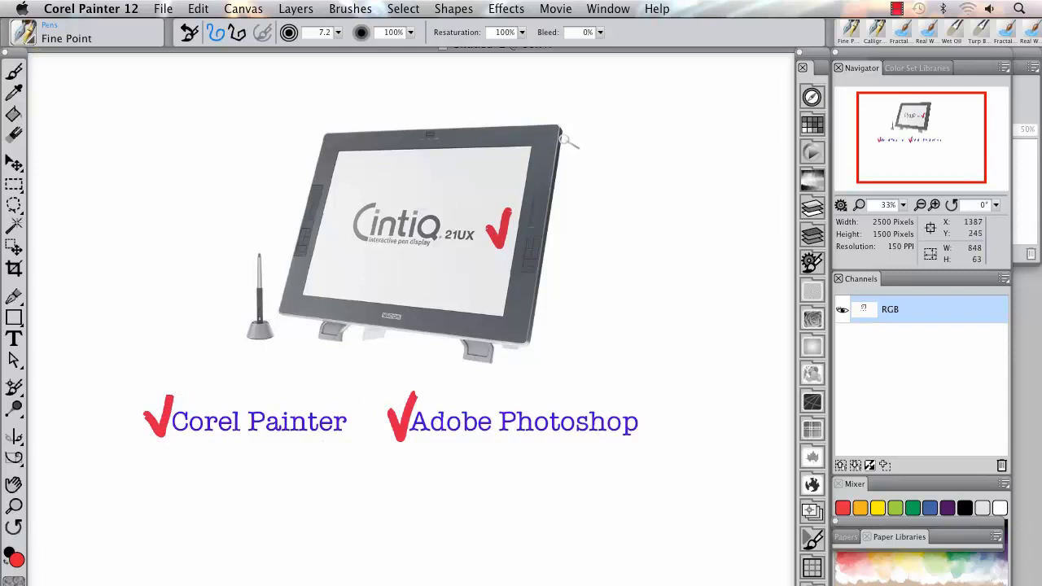
{"action": "mouse_move", "coordinate": [187, 51]}
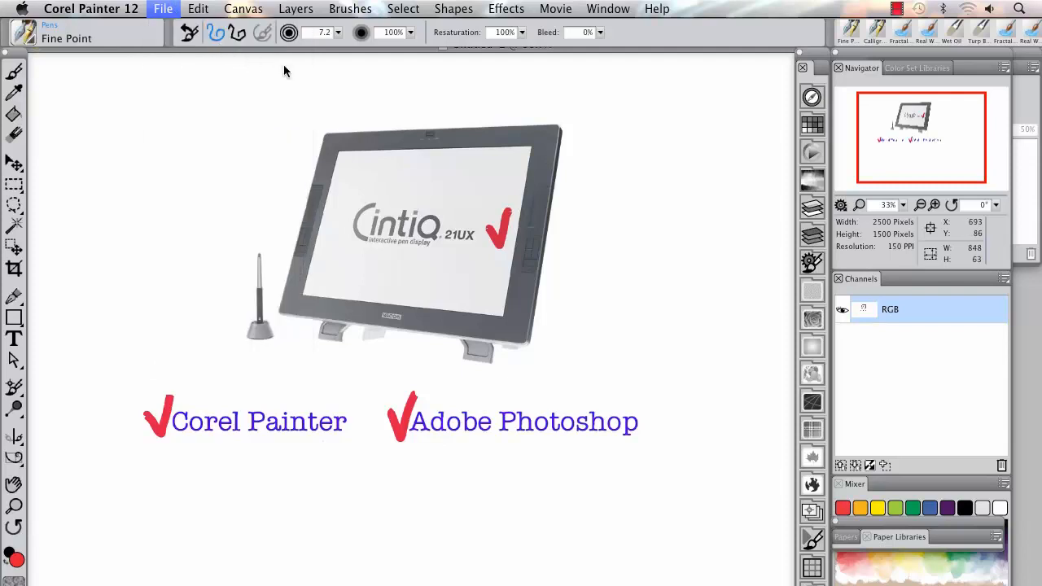
Open the nautili.psd painting from the Desktop via the Open dialog
{"action": "left_click", "coordinate": [163, 9]}
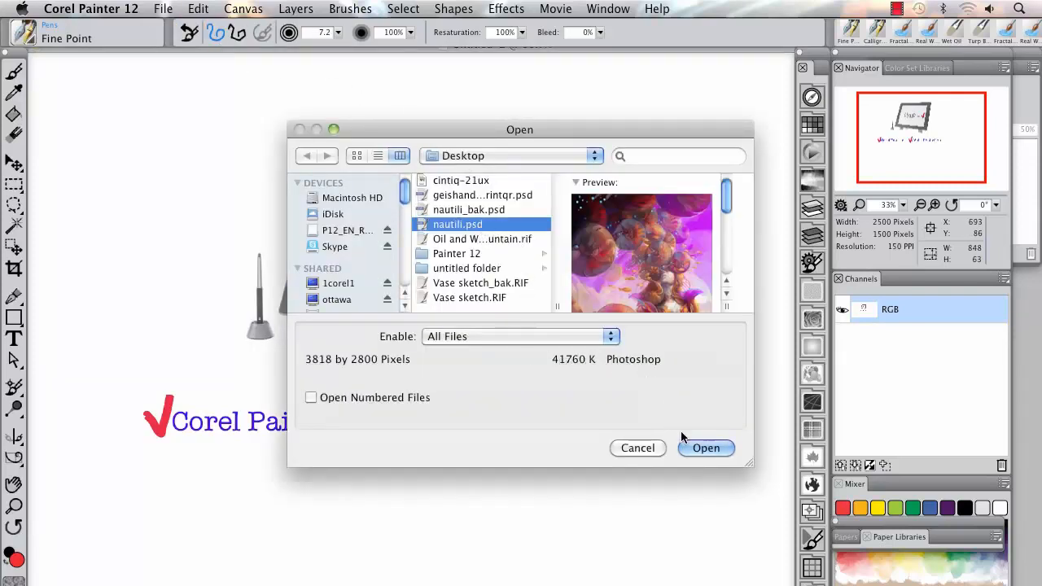
{"action": "left_click", "coordinate": [707, 448]}
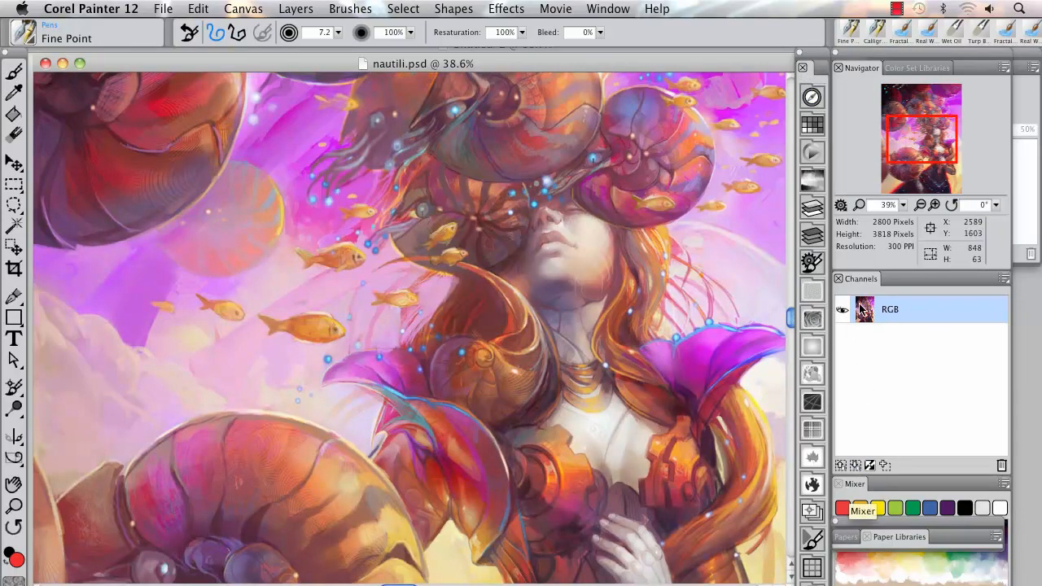
Show Brush Controls and the Layers panel, selecting the Water and Mermaid layers
{"action": "left_click", "coordinate": [811, 261]}
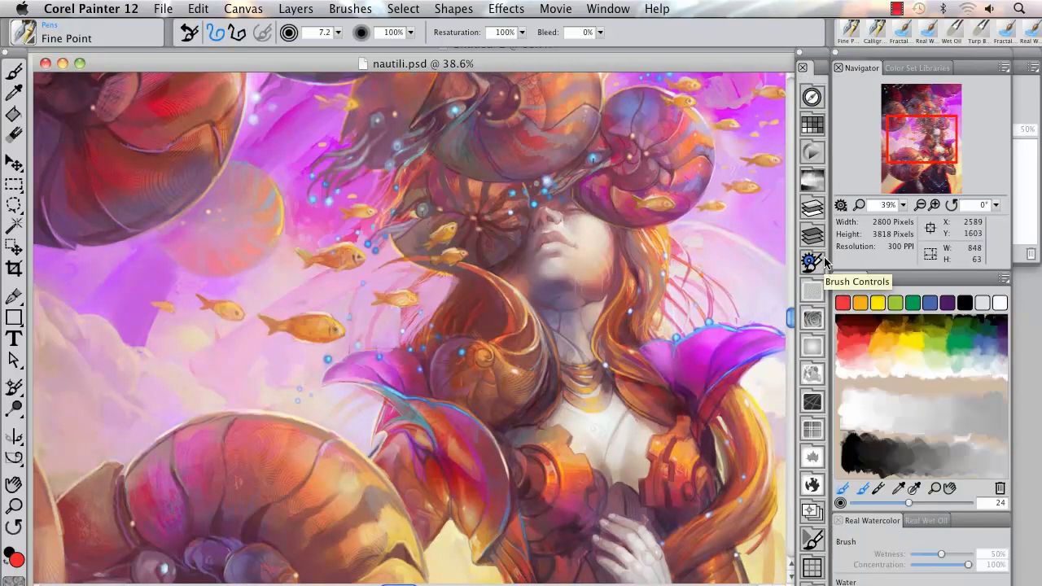
{"action": "left_click", "coordinate": [811, 208]}
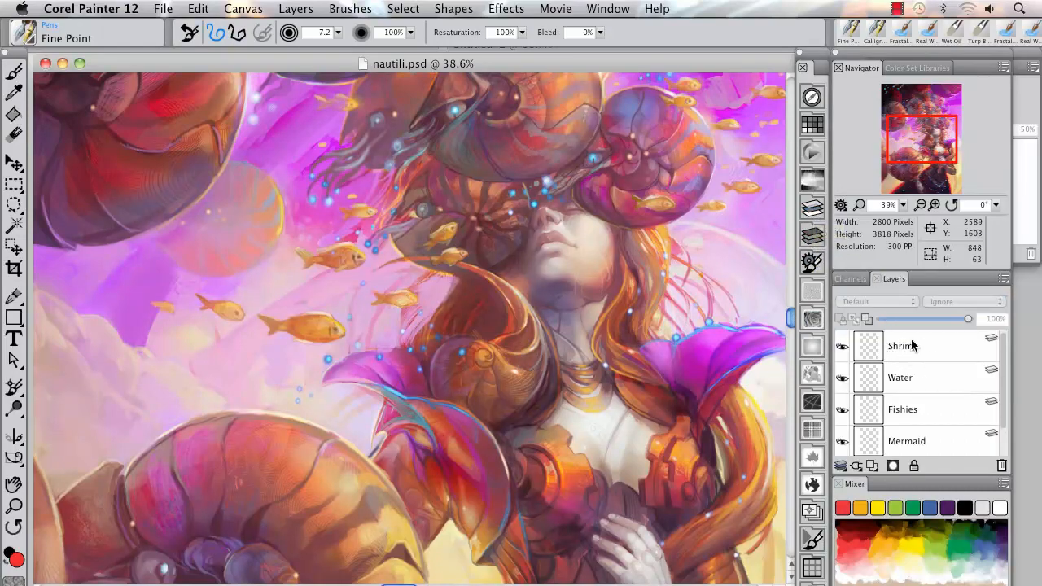
{"action": "left_click", "coordinate": [900, 378]}
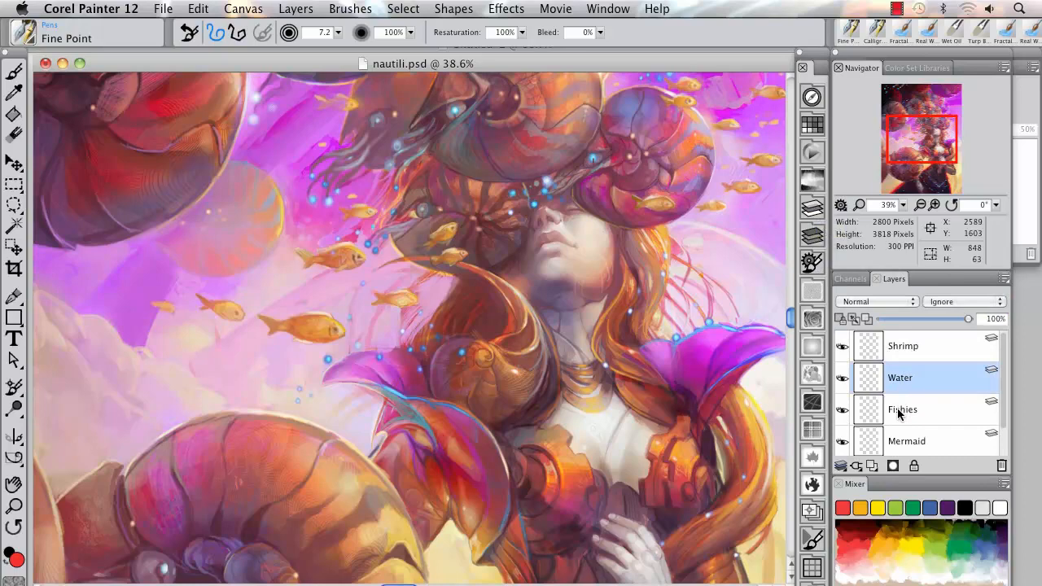
{"action": "left_click", "coordinate": [907, 440]}
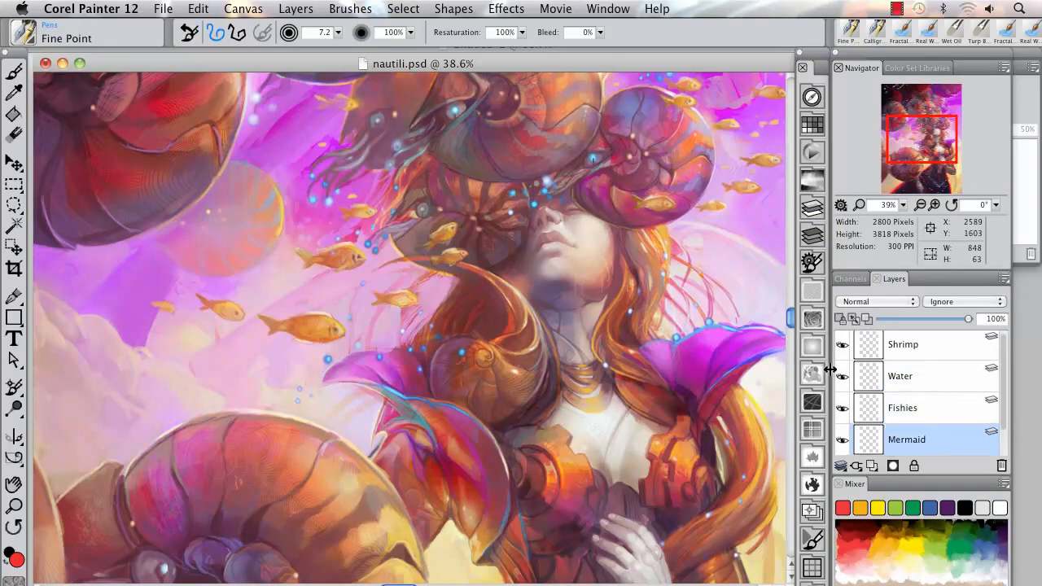
Show the Nozzle Libraries panel
{"action": "left_click", "coordinate": [812, 404]}
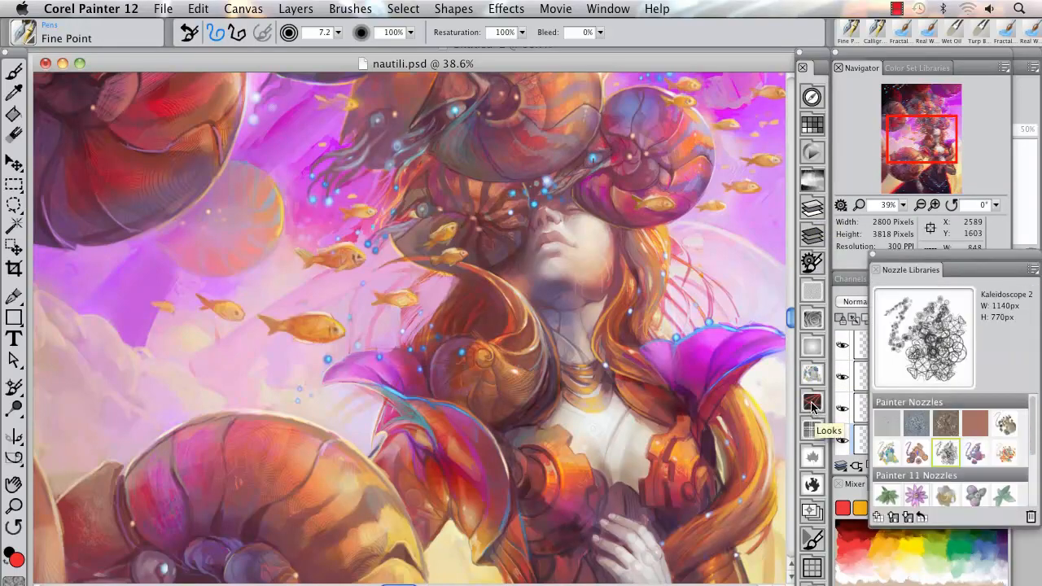
{"action": "left_click", "coordinate": [811, 404]}
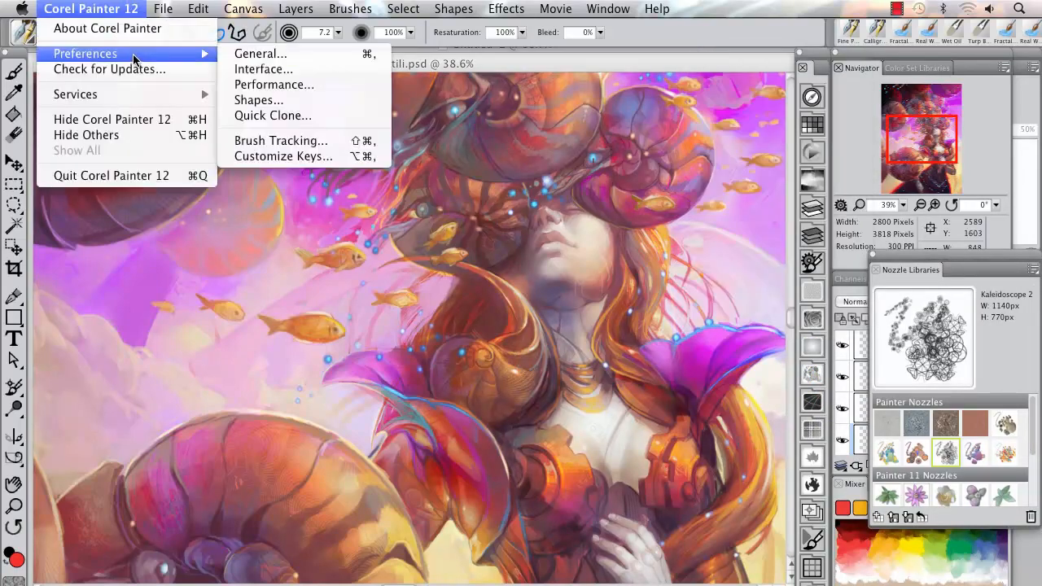
{"action": "mouse_move", "coordinate": [283, 156]}
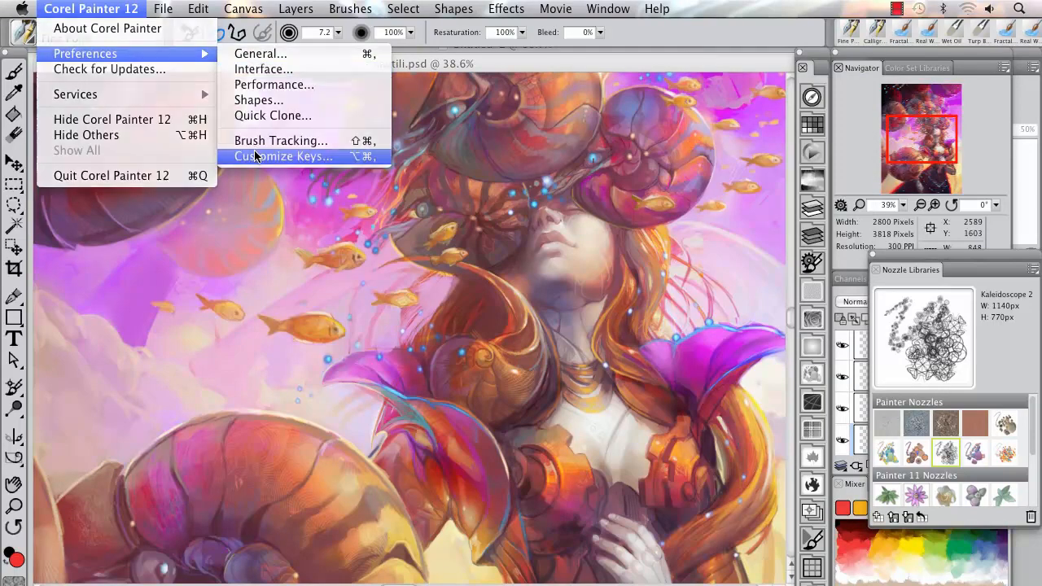
Show the Customize Keys preferences with the Application Menus shortcut list
{"action": "left_click", "coordinate": [282, 157]}
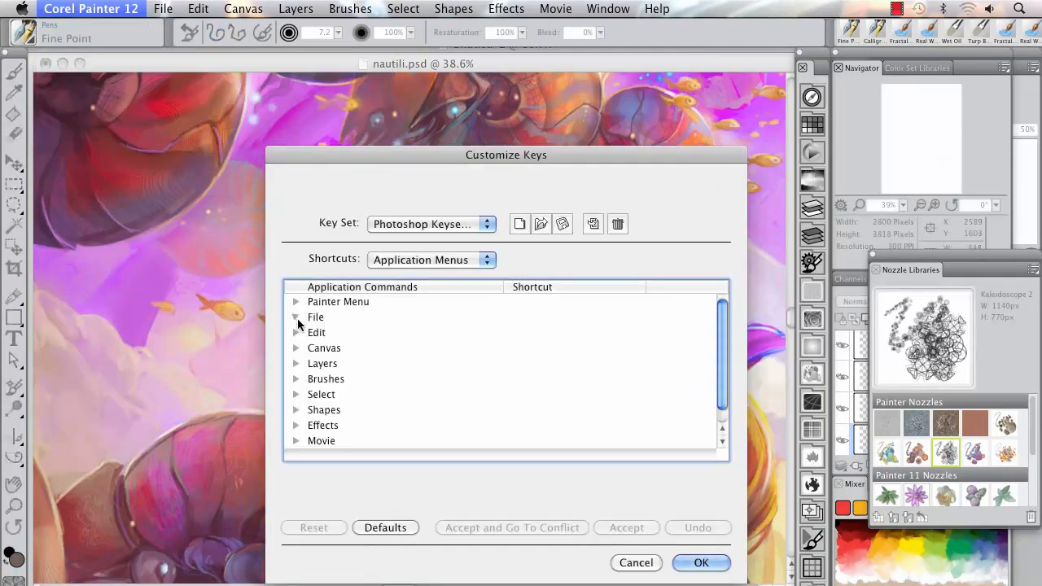
{"action": "left_click", "coordinate": [297, 316]}
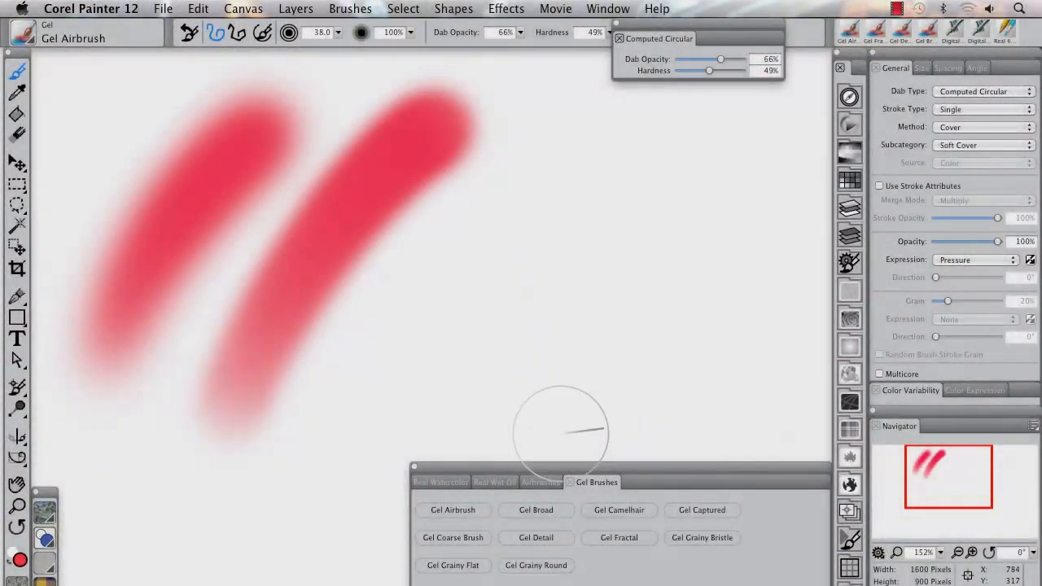
Switch to Airbrushes, raise dab Hardness to 100% and enable Use Stroke Attributes
{"action": "left_click", "coordinate": [550, 482]}
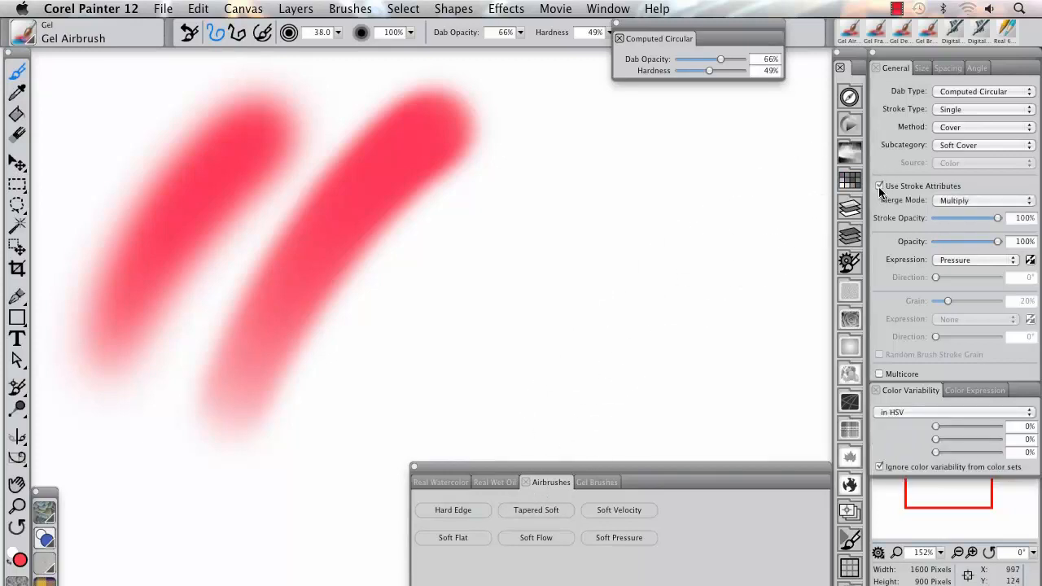
{"action": "left_click_drag", "start_coordinate": [708, 70], "coordinate": [723, 70]}
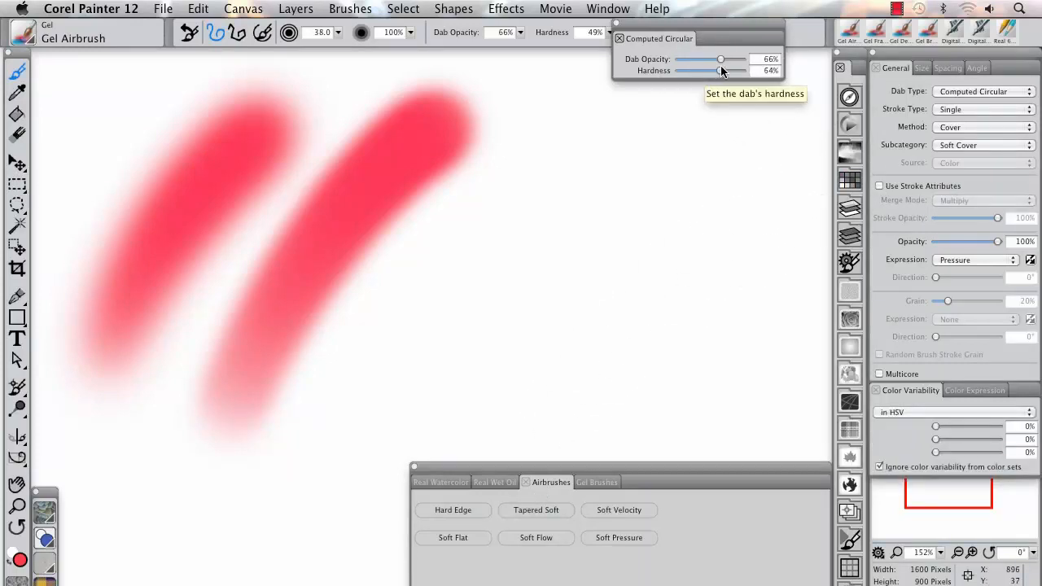
{"action": "left_click_drag", "start_coordinate": [720, 70], "coordinate": [741, 70]}
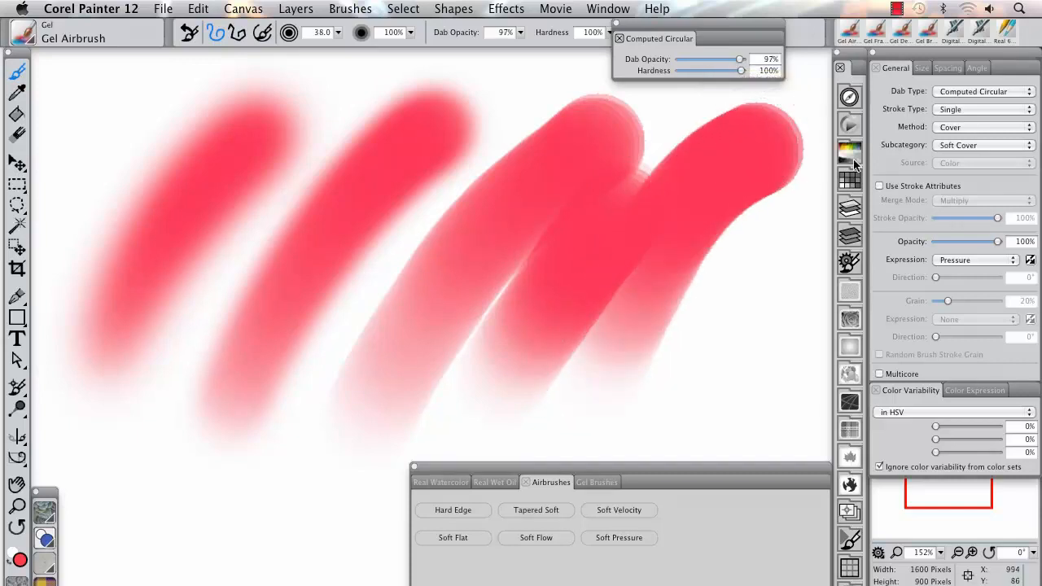
{"action": "left_click", "coordinate": [880, 185]}
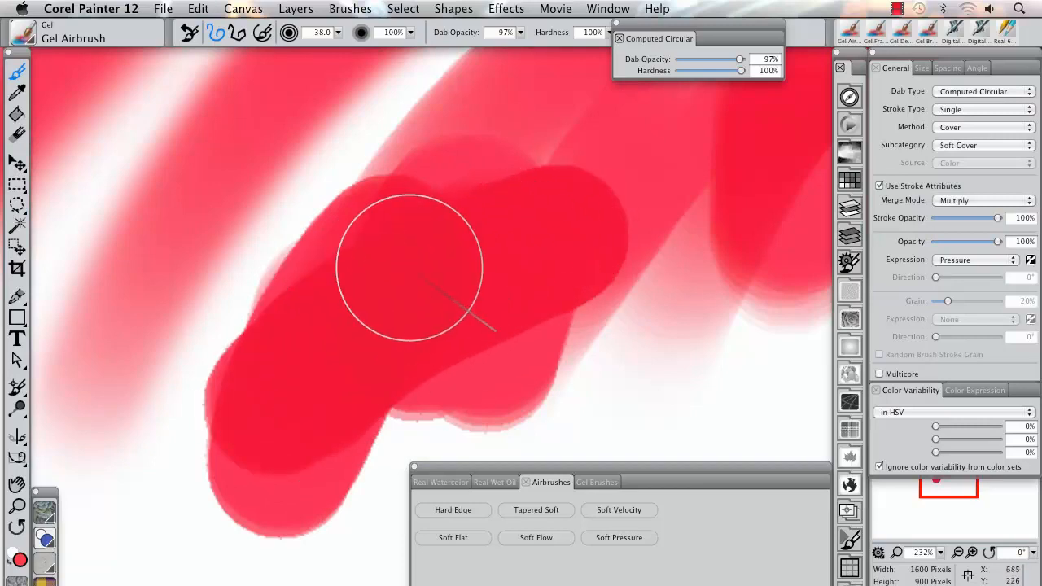
Paint another overlapping Gel Airbrush stroke so the Multiply overlap darkens the red
{"action": "left_click_drag", "start_coordinate": [410, 268], "coordinate": [296, 399]}
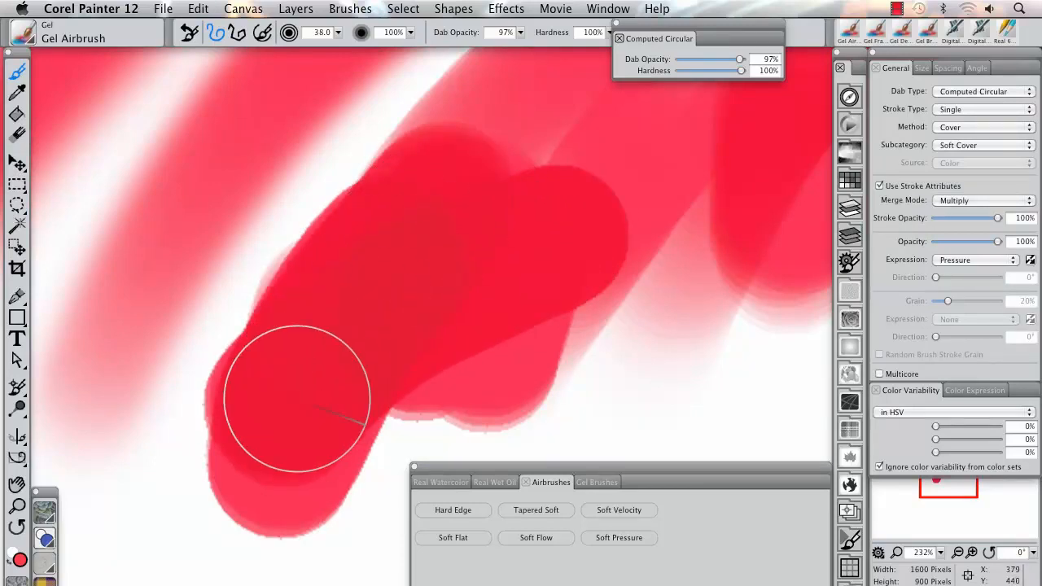